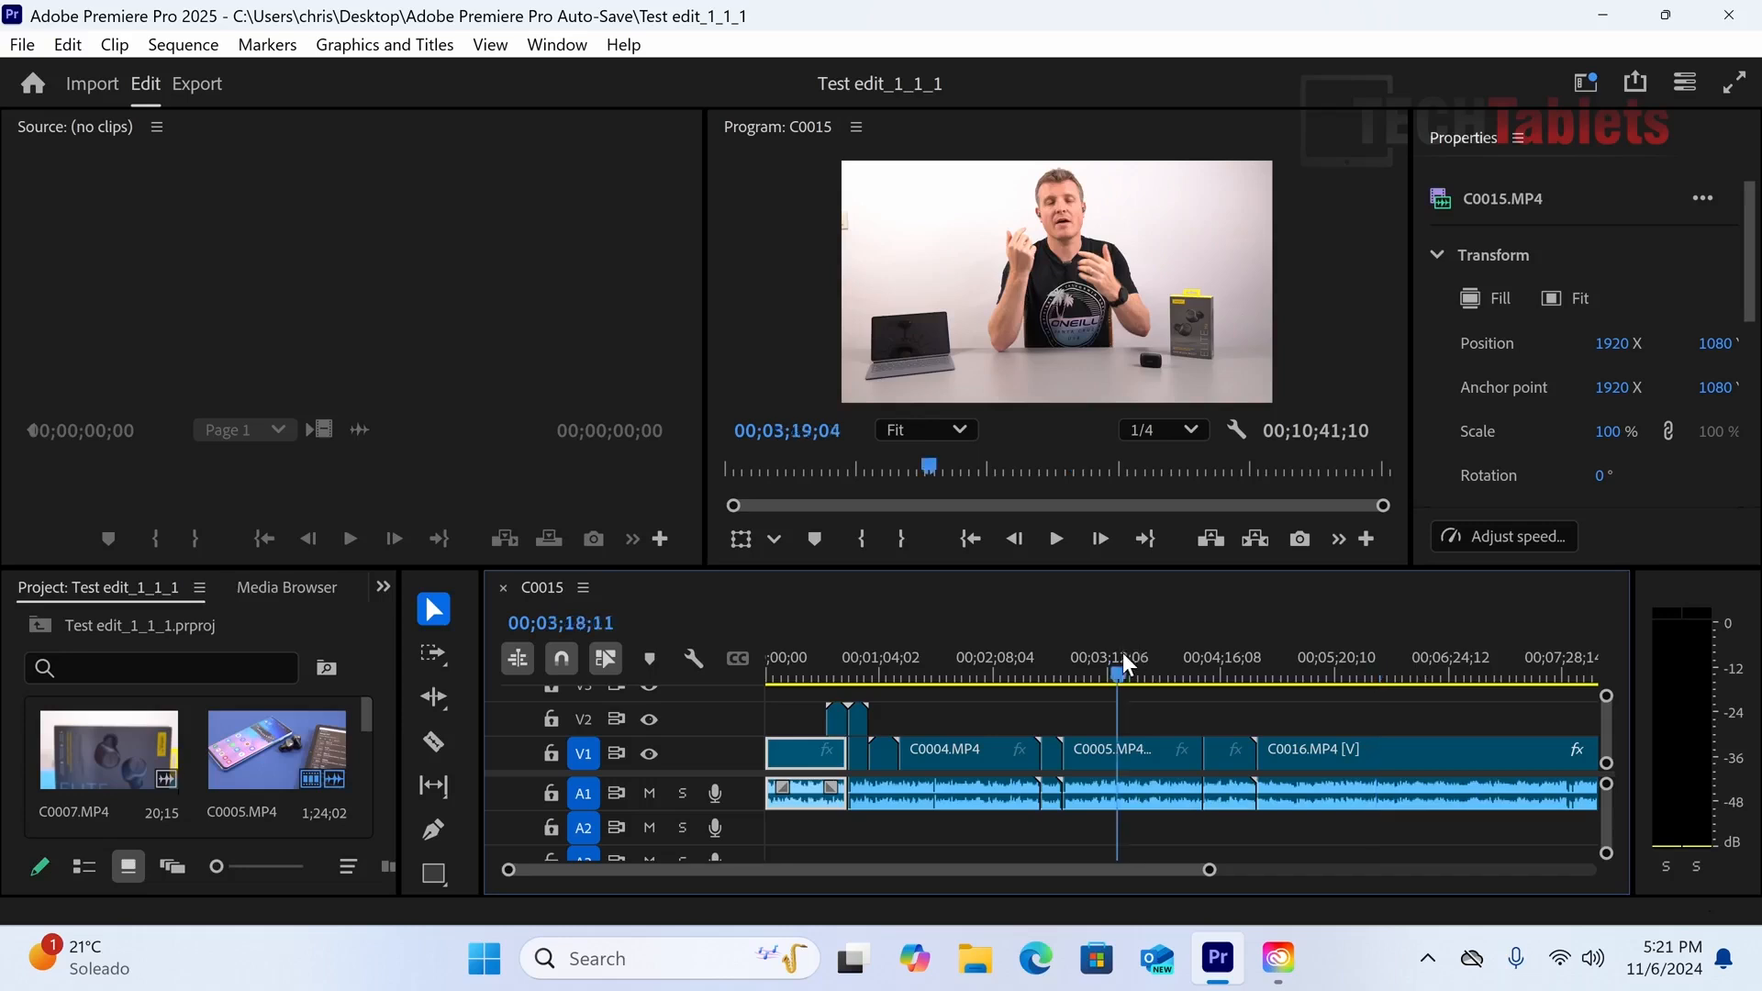
Finish reviewing the C0015 timeline and drive forward in GTA V with the performance overlay showing
{"action": "left_click", "coordinate": [1054, 539]}
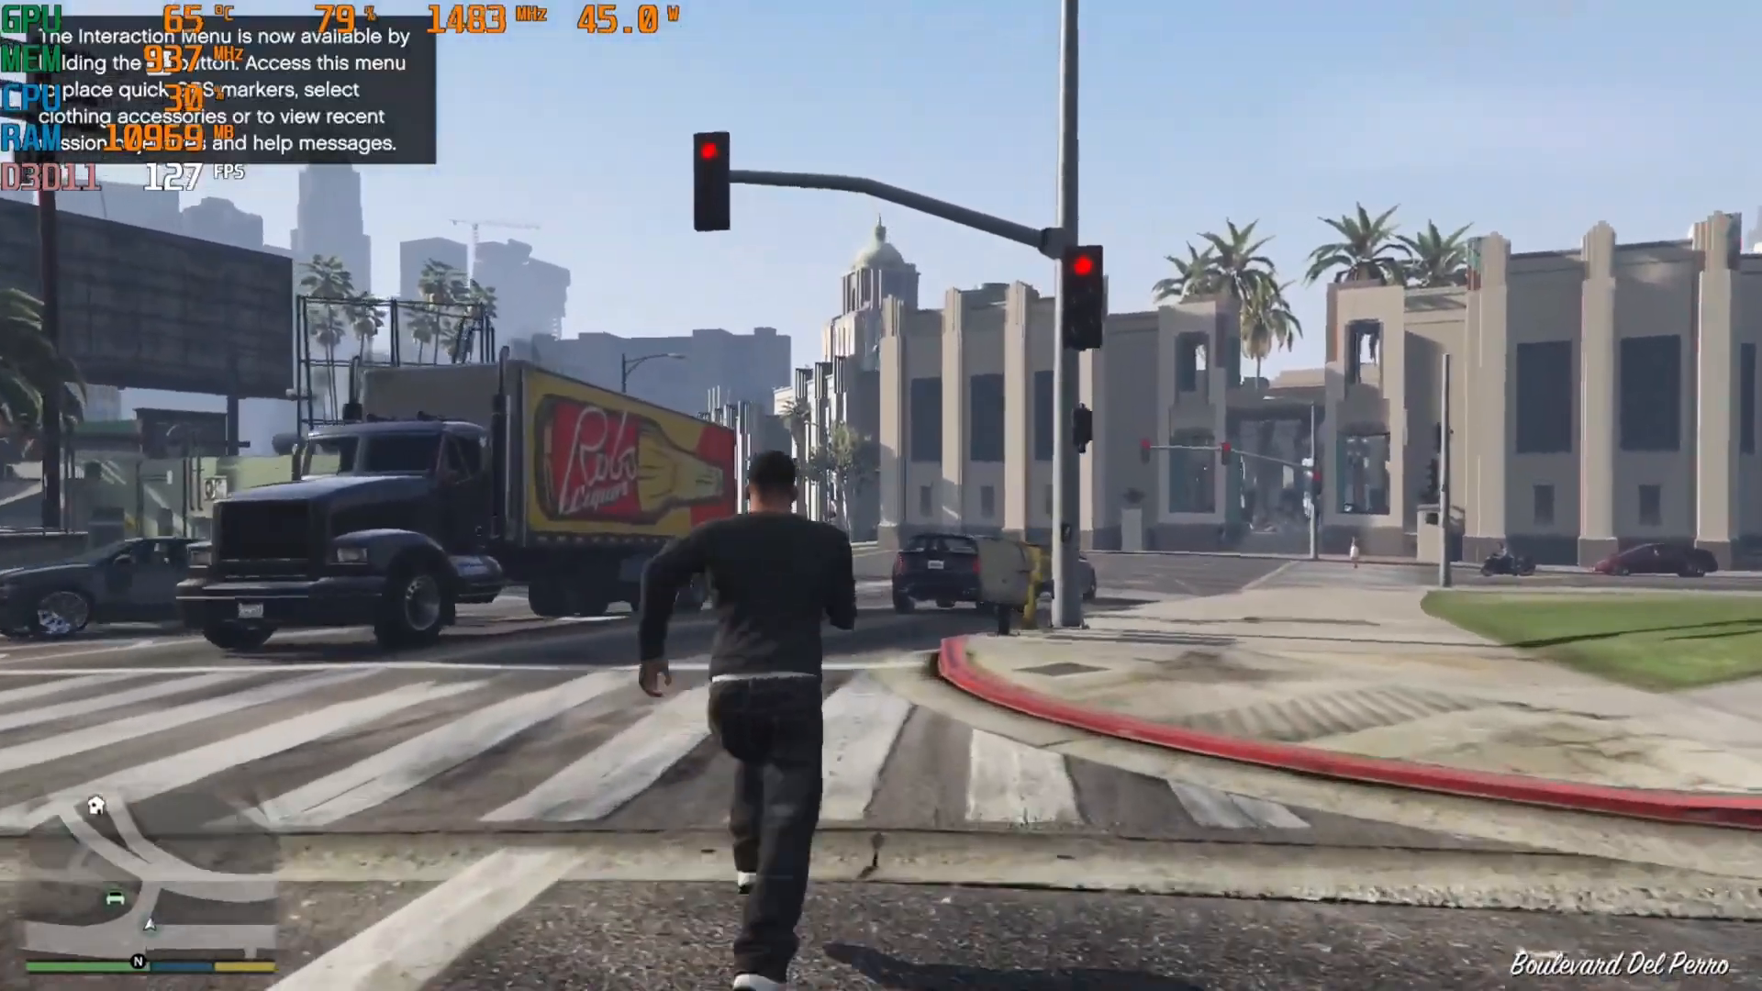
{"action": "key", "text": "w"}
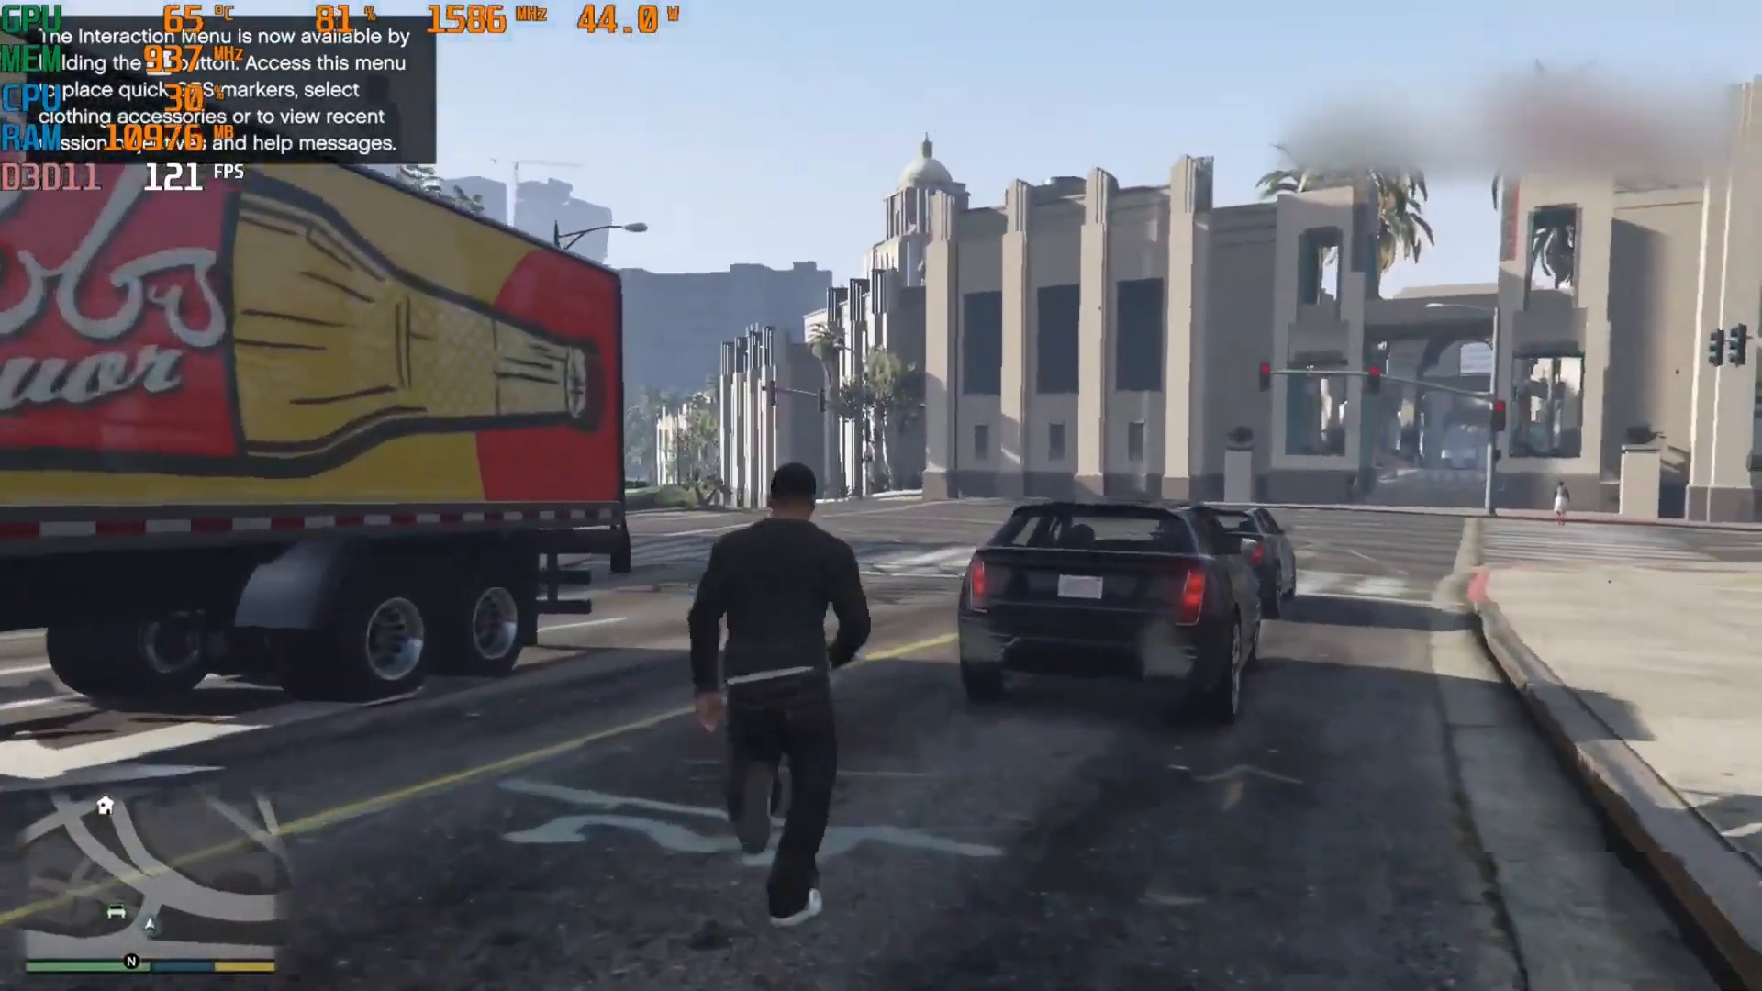